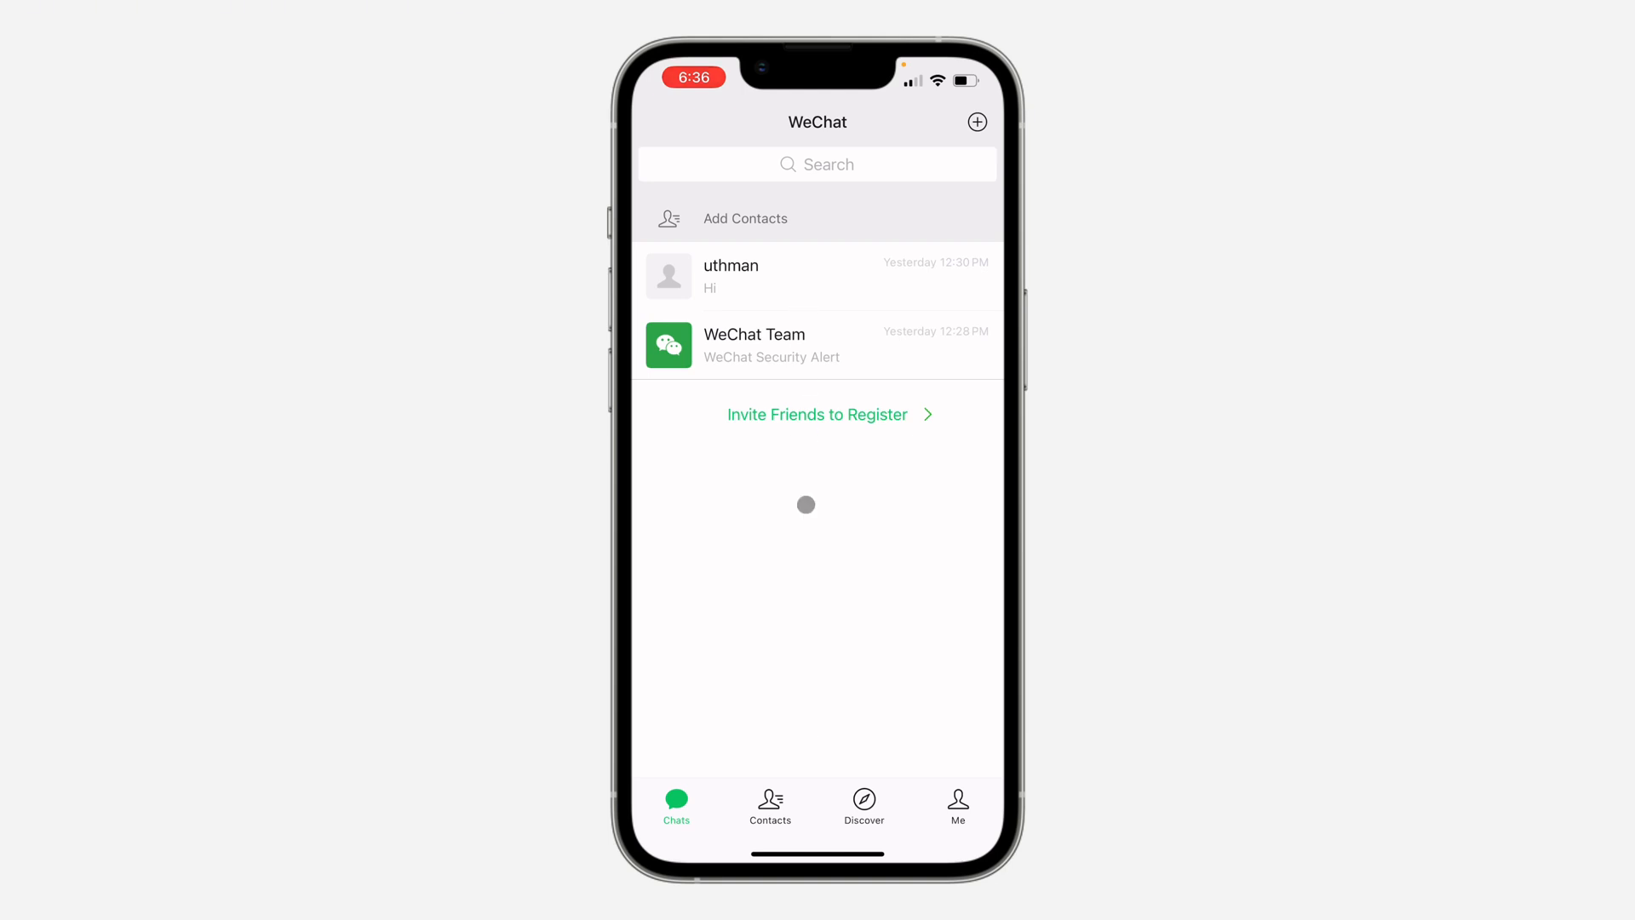
# Step: Switch from the chat list to the Me profile page
pyautogui.click(956, 806)
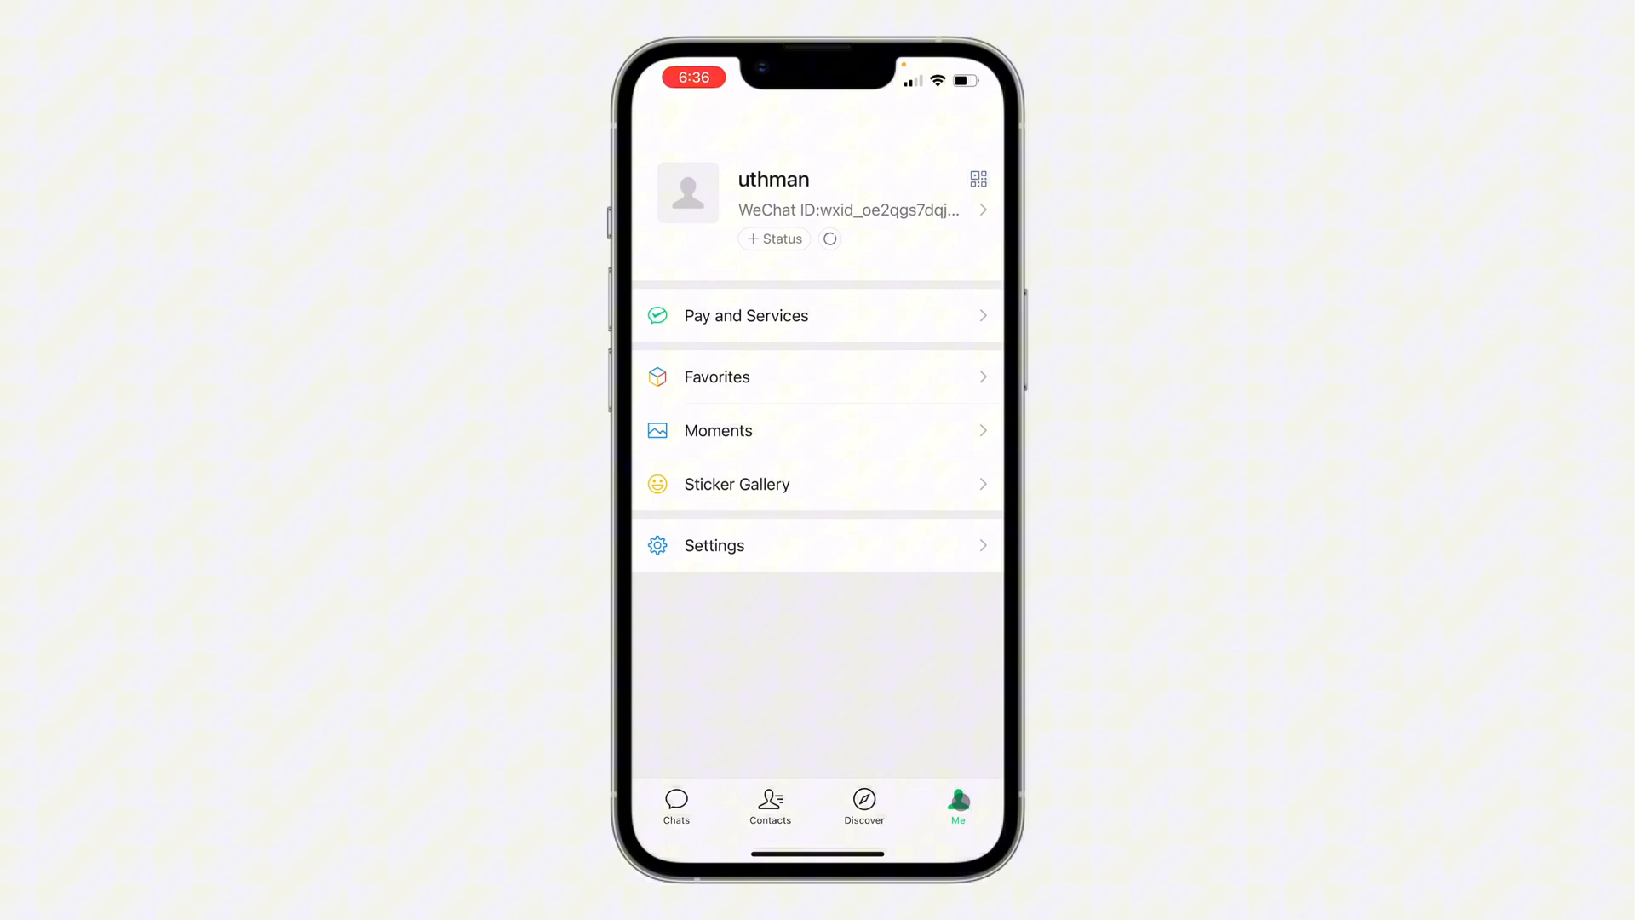
pyautogui.click(811, 543)
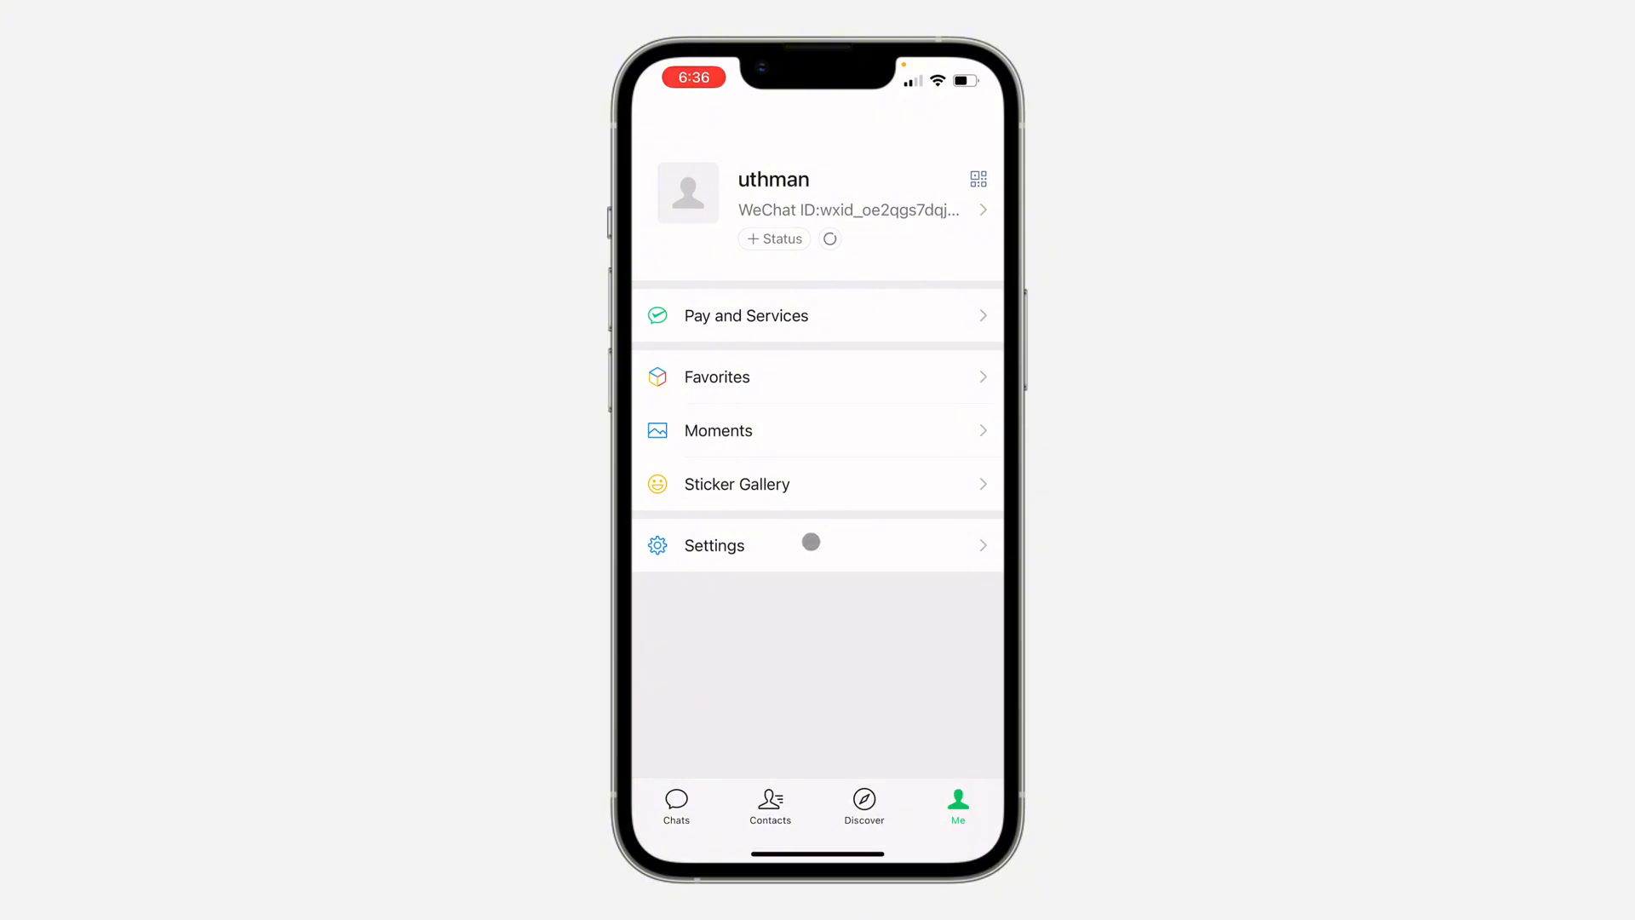
# Step: Go into Settings and then the General settings page
pyautogui.click(714, 546)
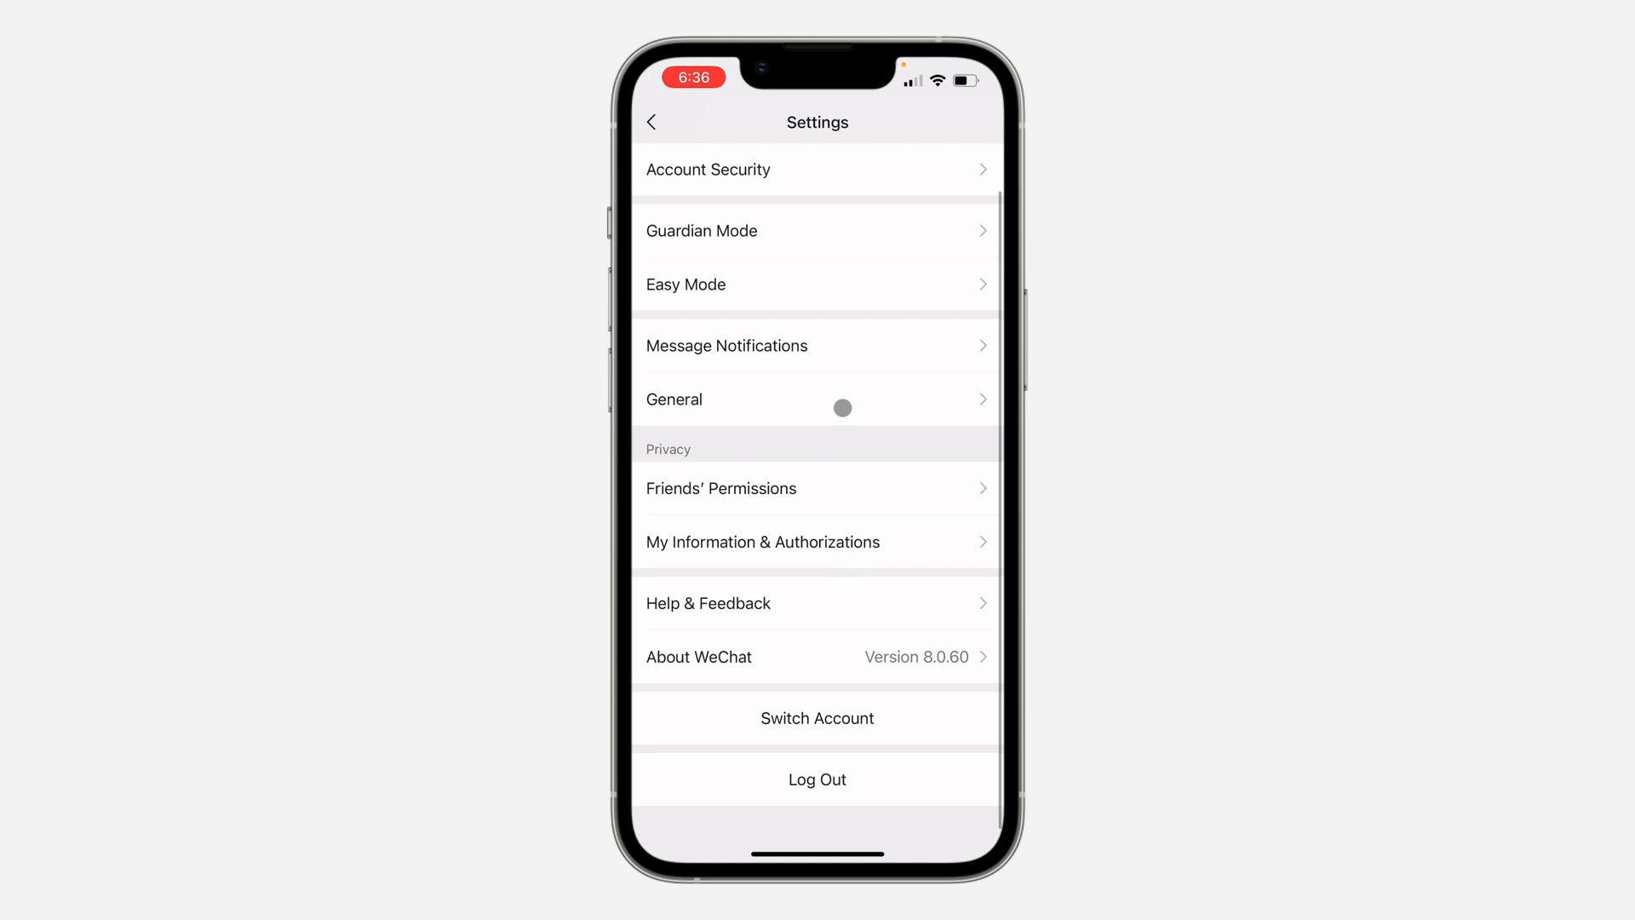
pyautogui.click(816, 405)
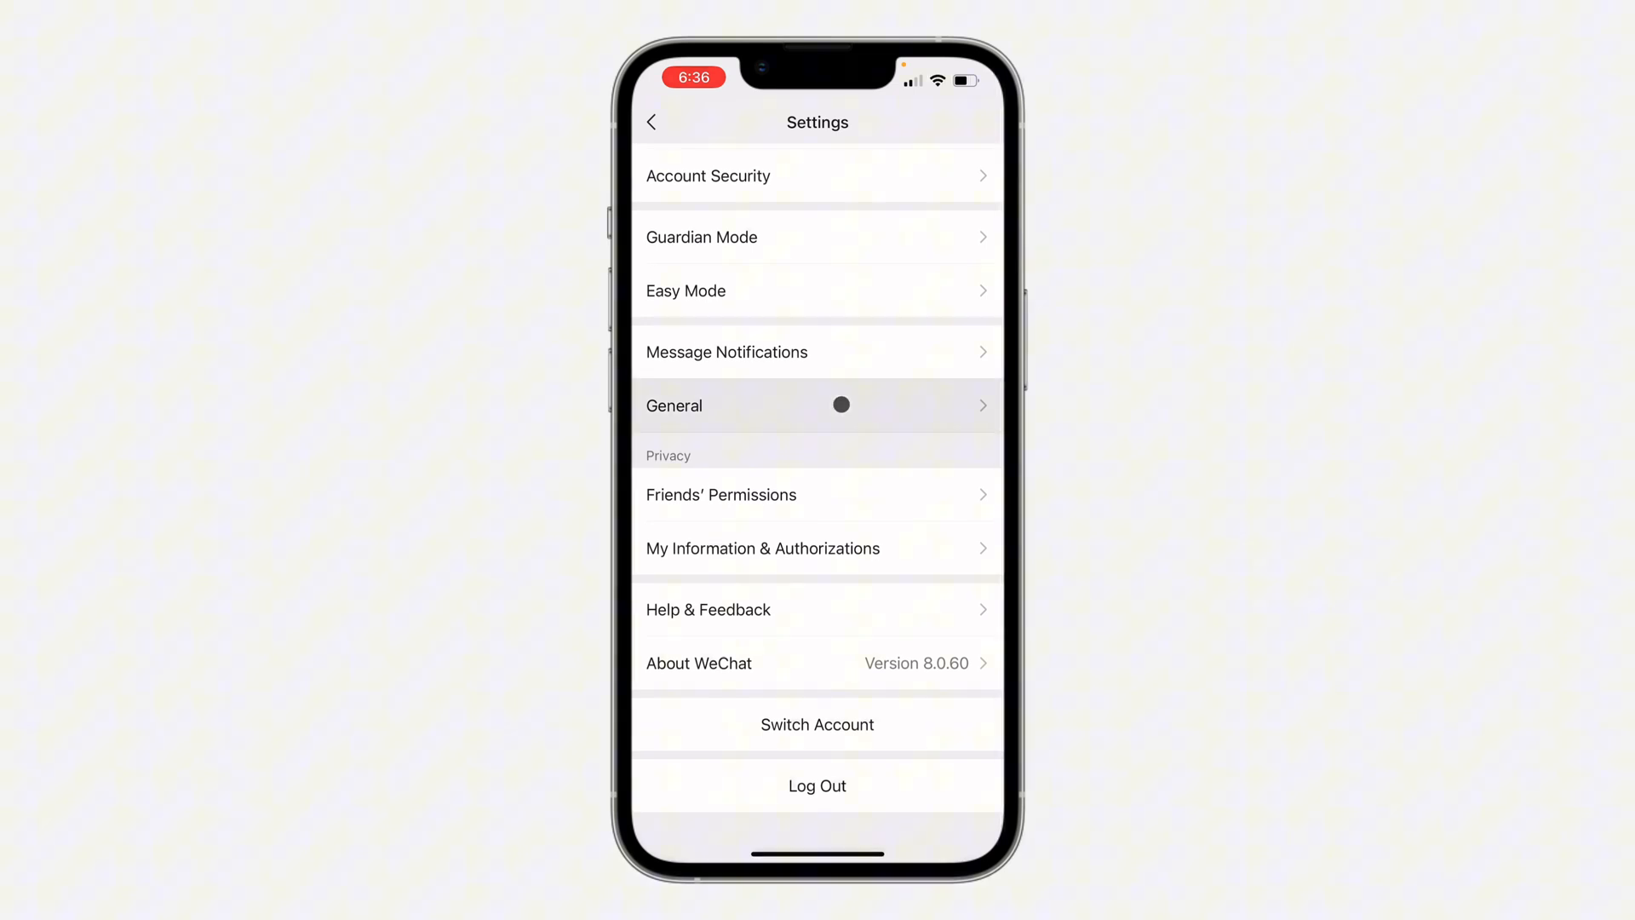
pyautogui.click(816, 405)
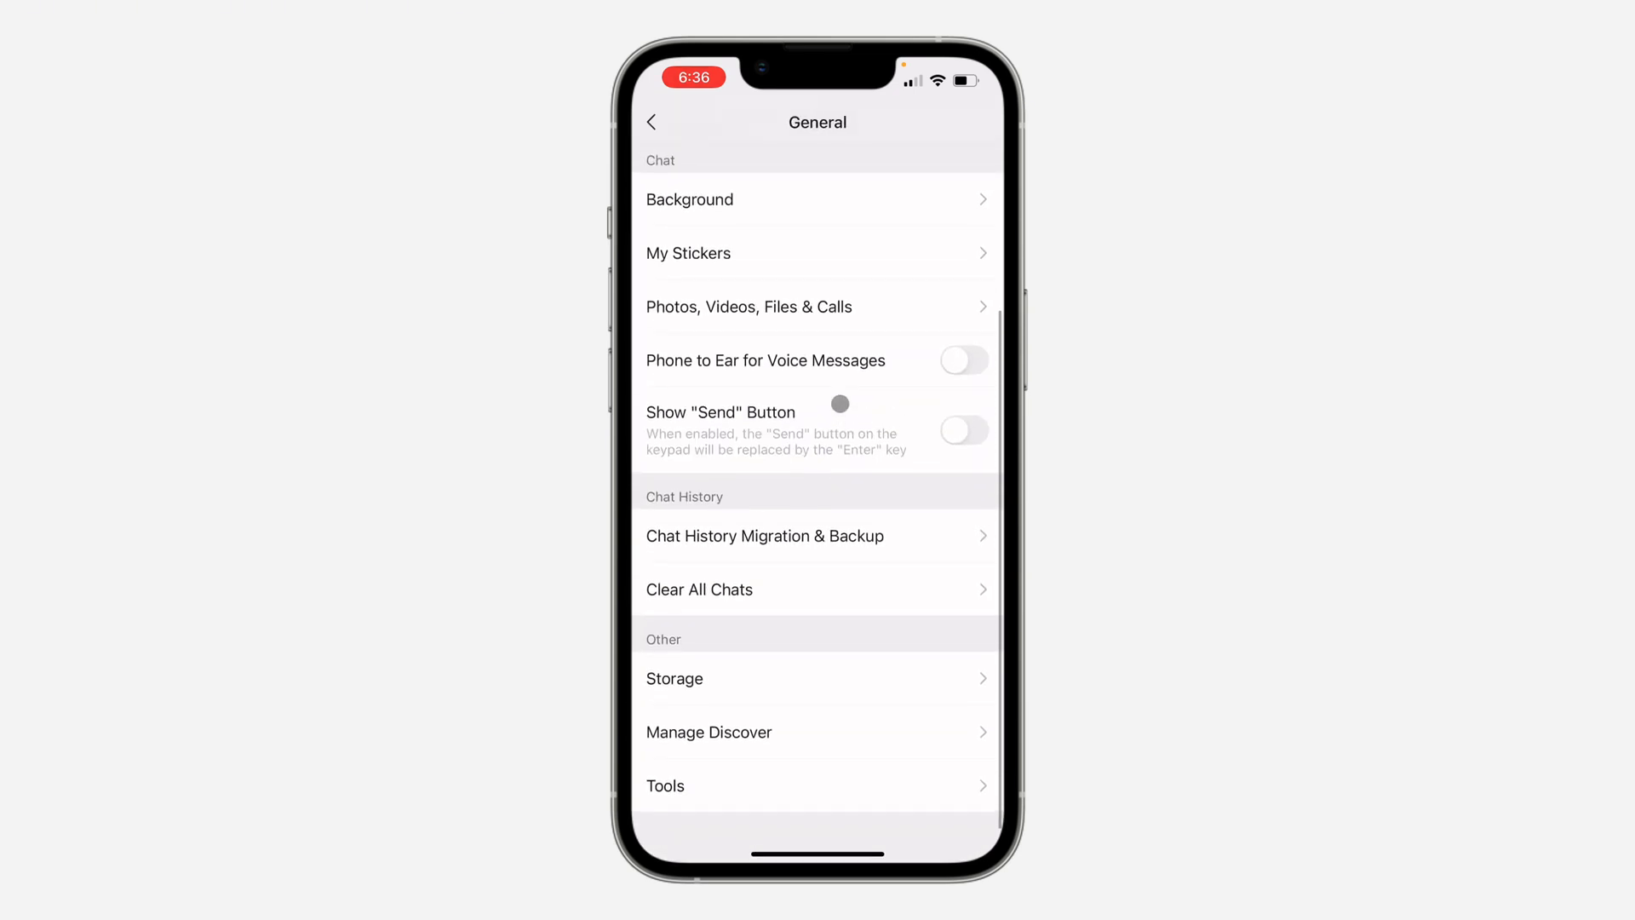
pyautogui.moveTo(910, 536)
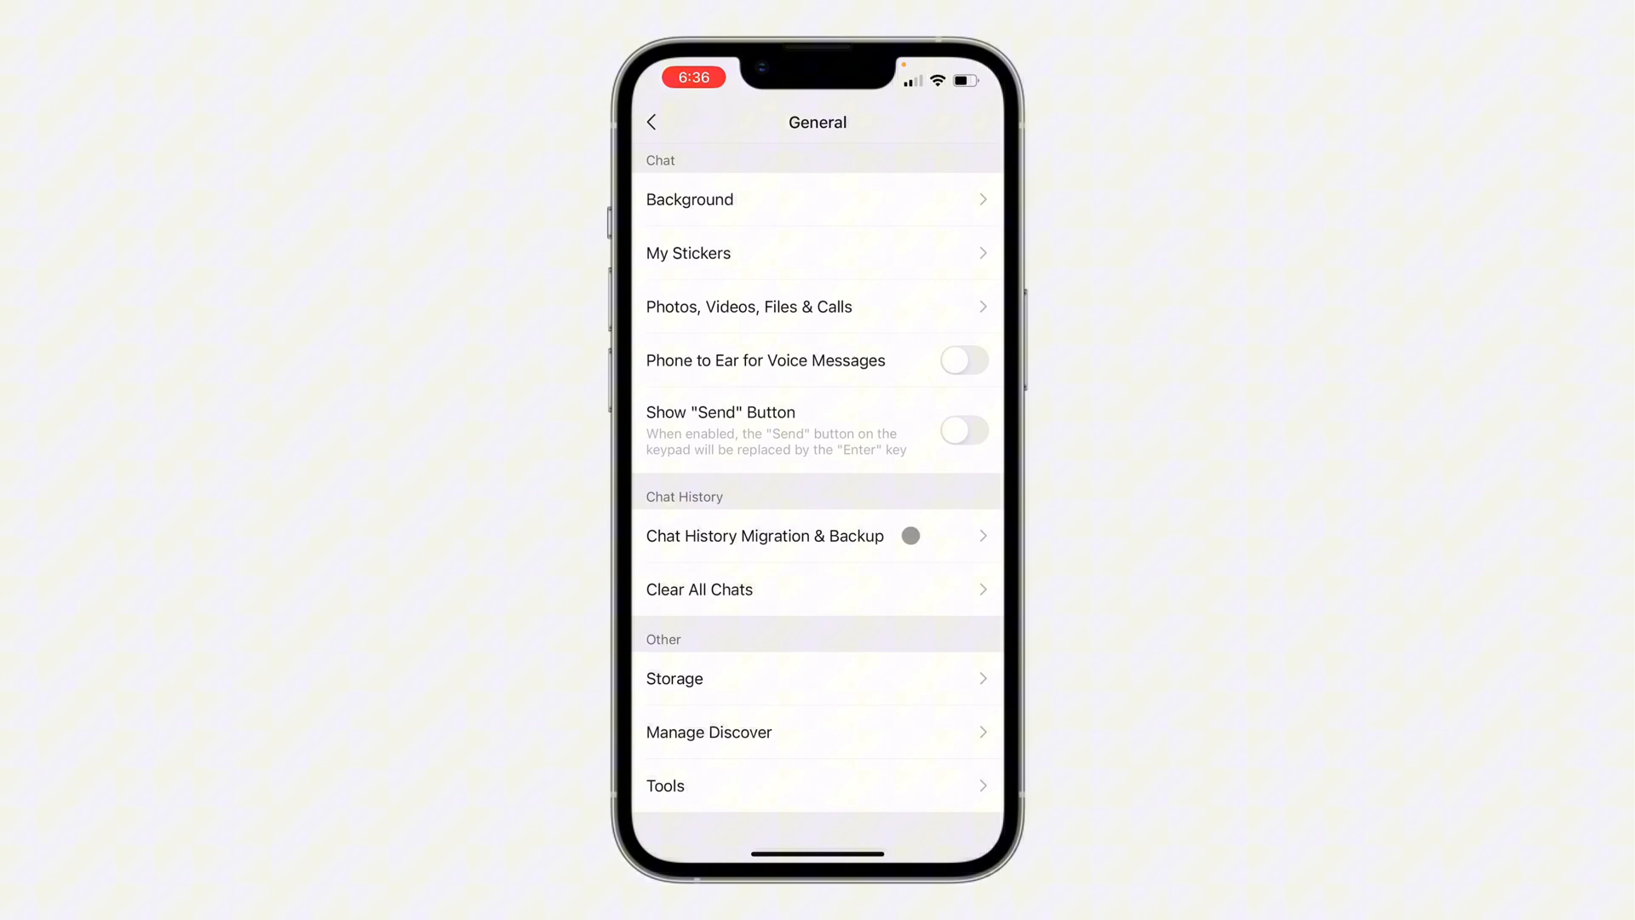
# Step: Enter Chat History Migration & Backup and choose Backup and Restore to view its rules
pyautogui.click(765, 536)
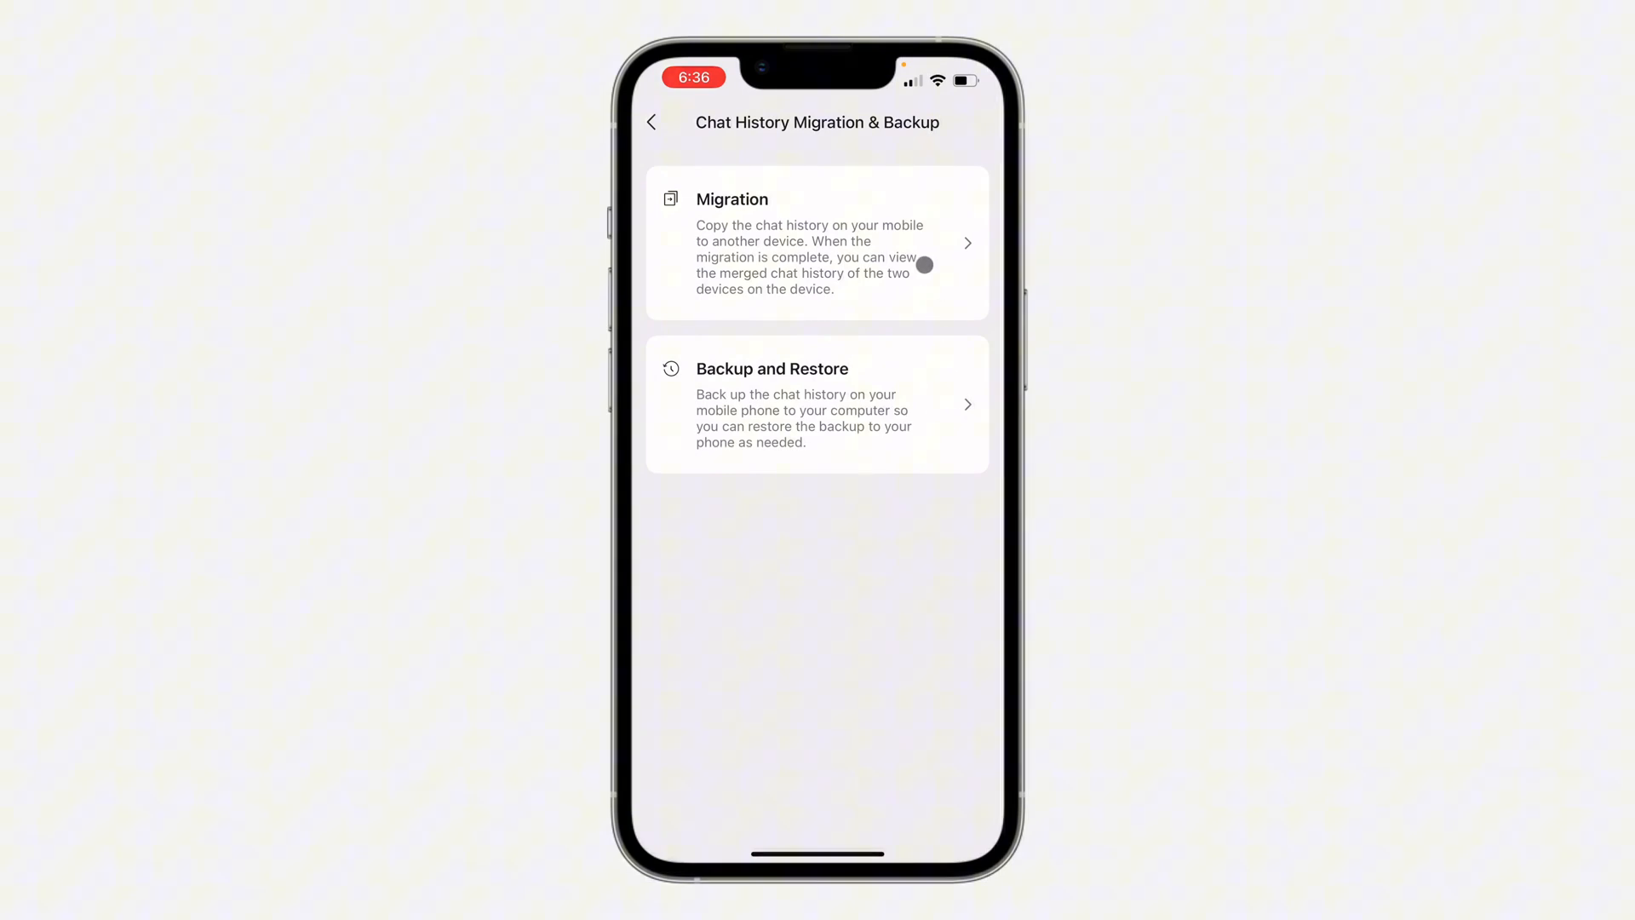
pyautogui.click(816, 243)
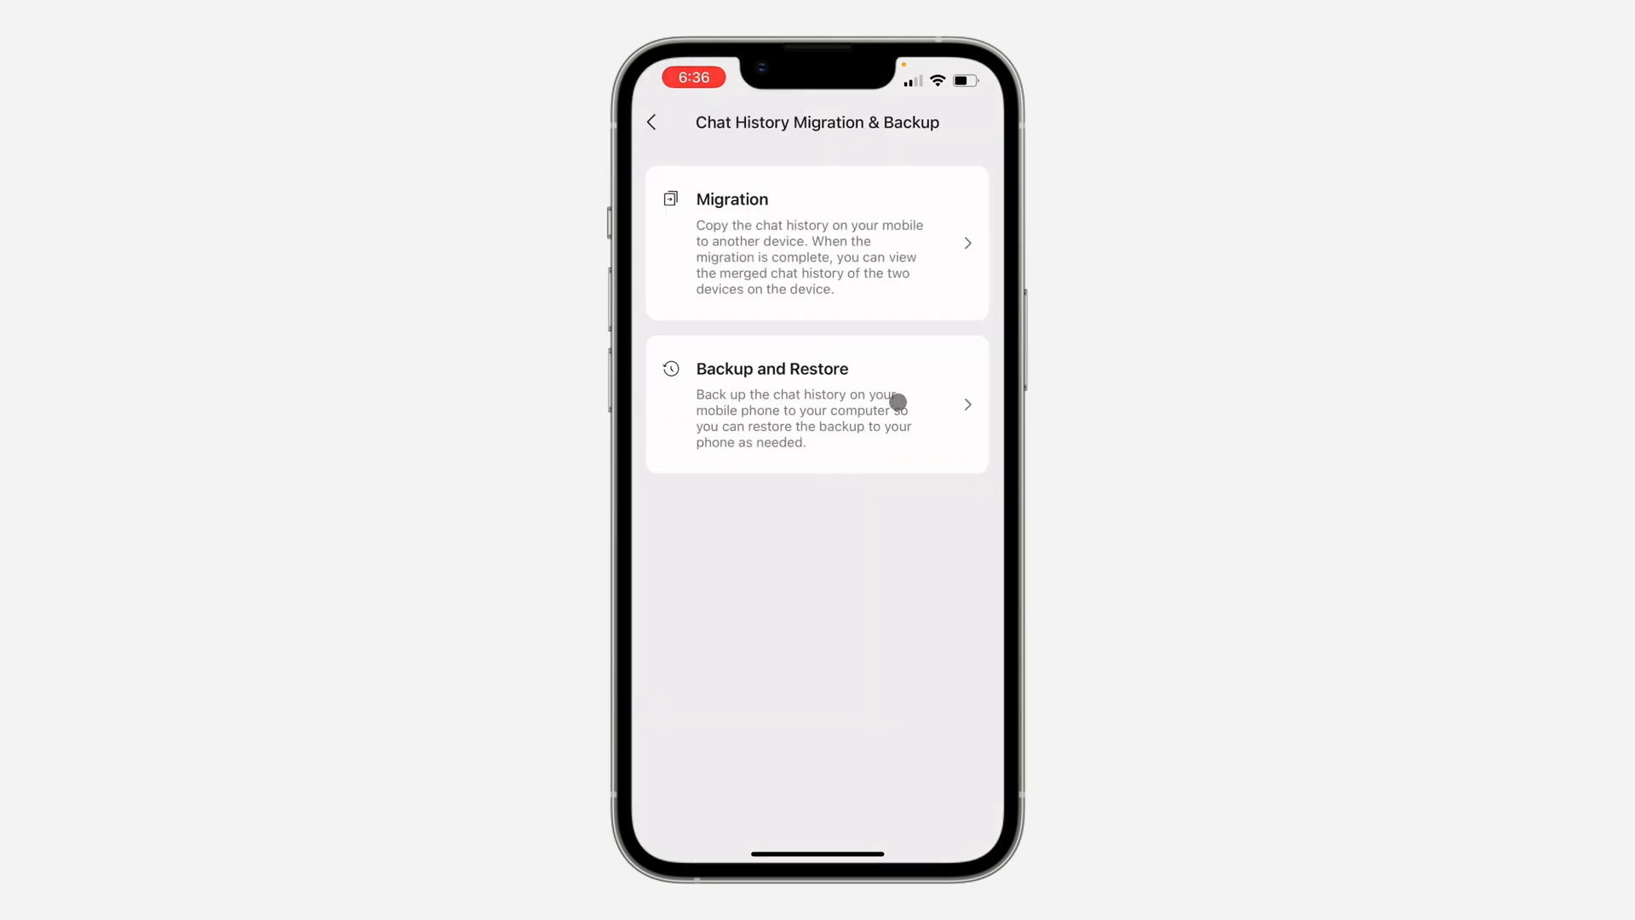
pyautogui.click(816, 404)
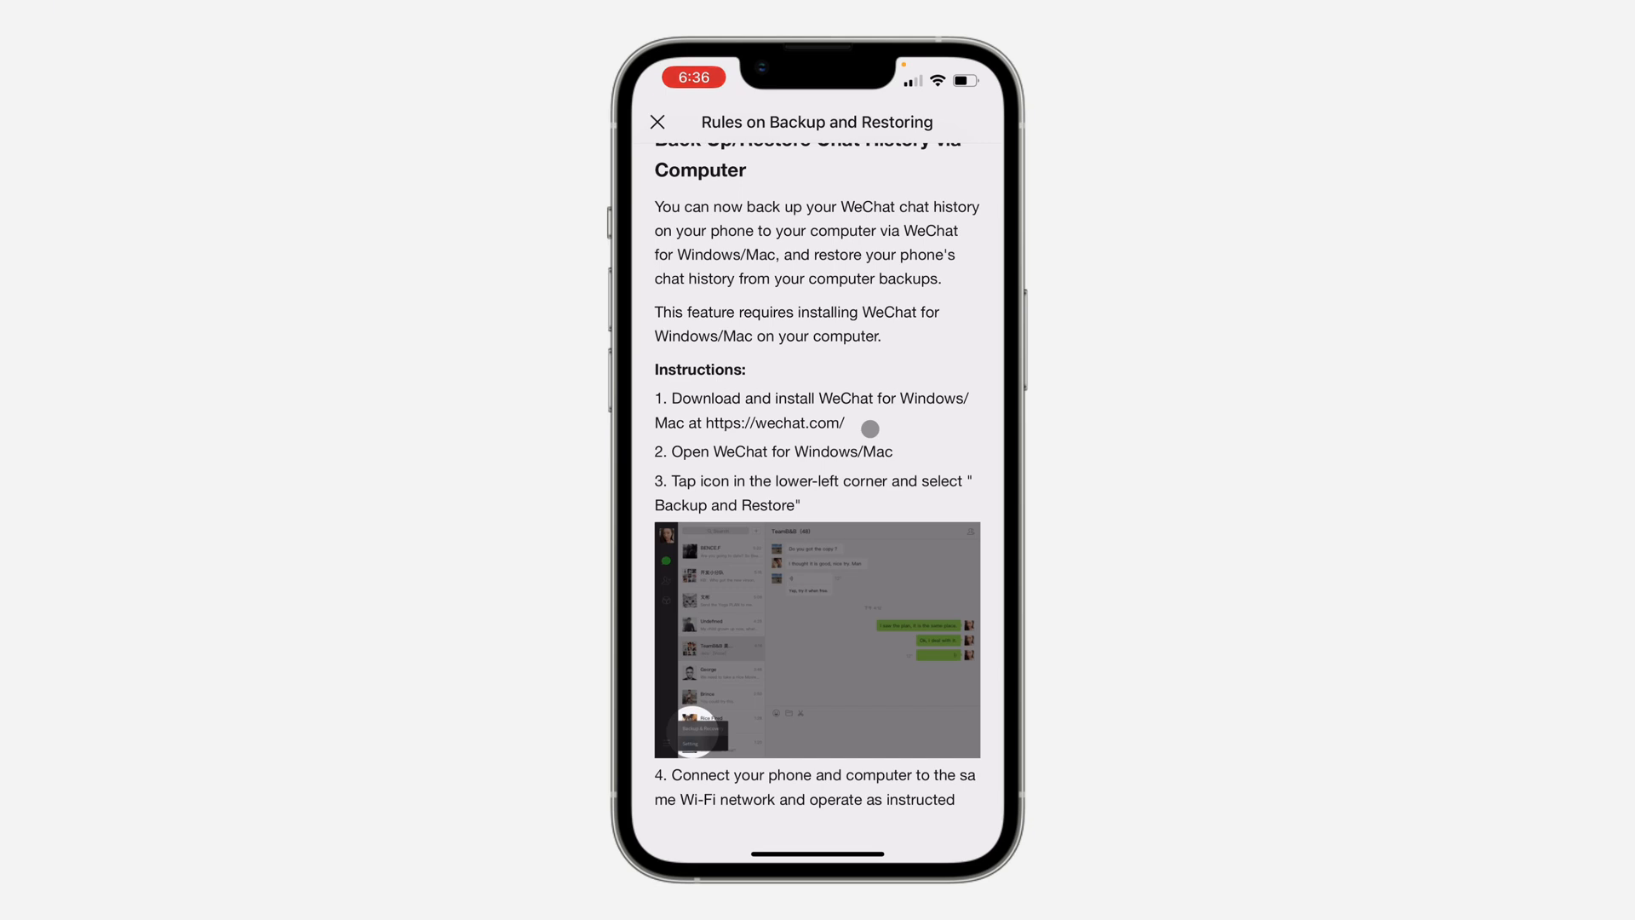
pyautogui.moveTo(765, 420)
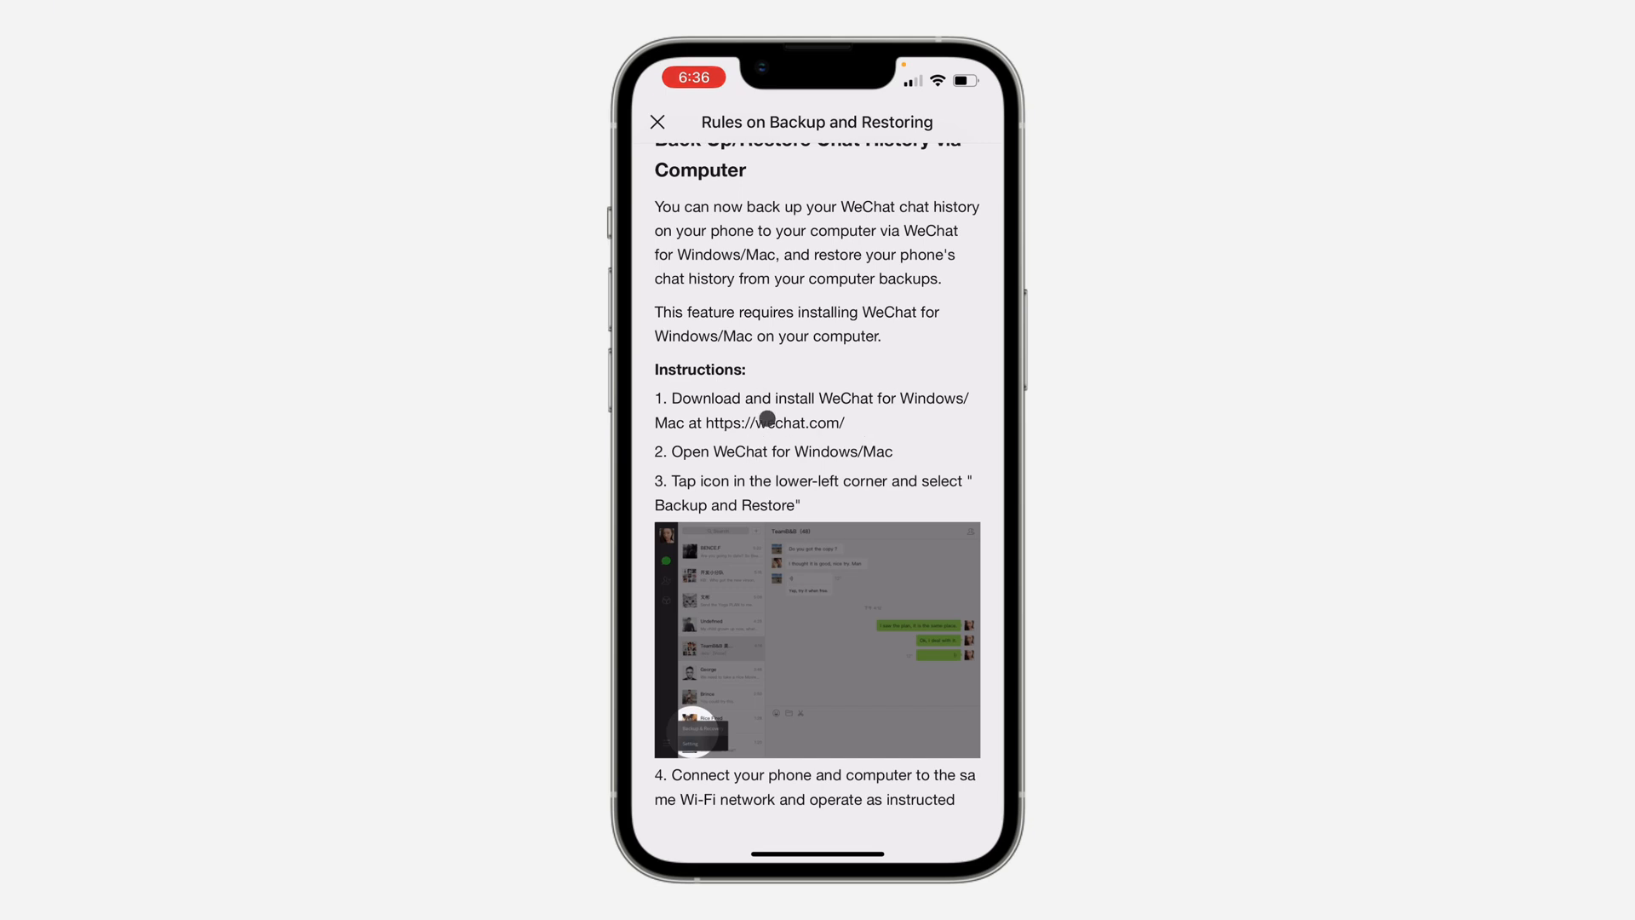
# Step: Select a word in the wechat.com download instruction on the rules page
pyautogui.doubleClick(777, 422)
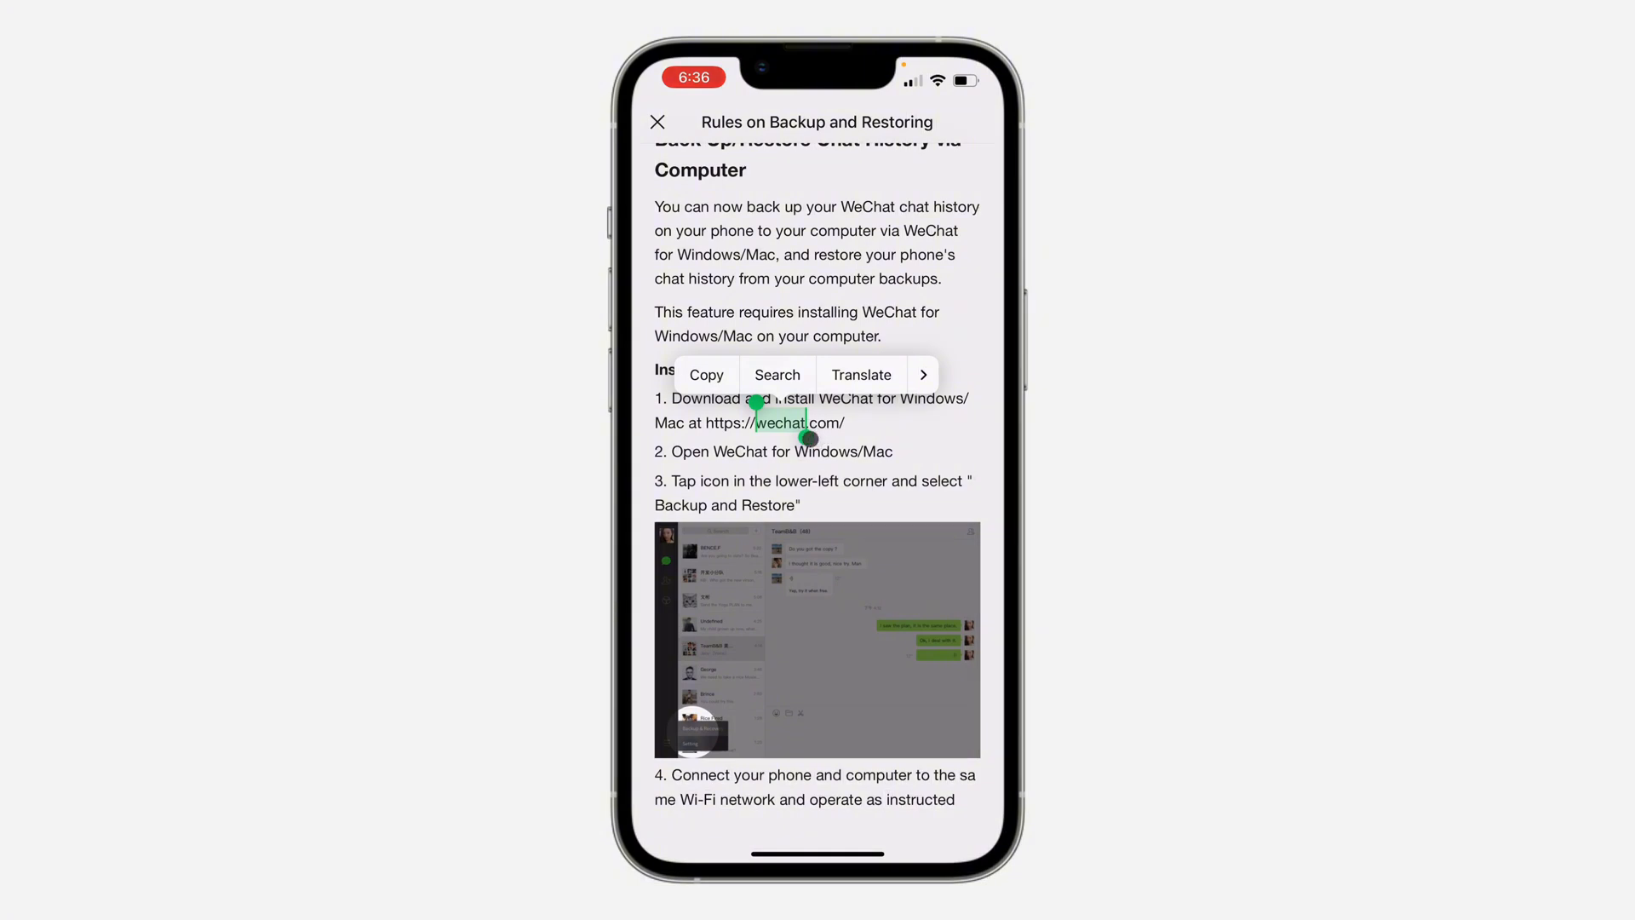